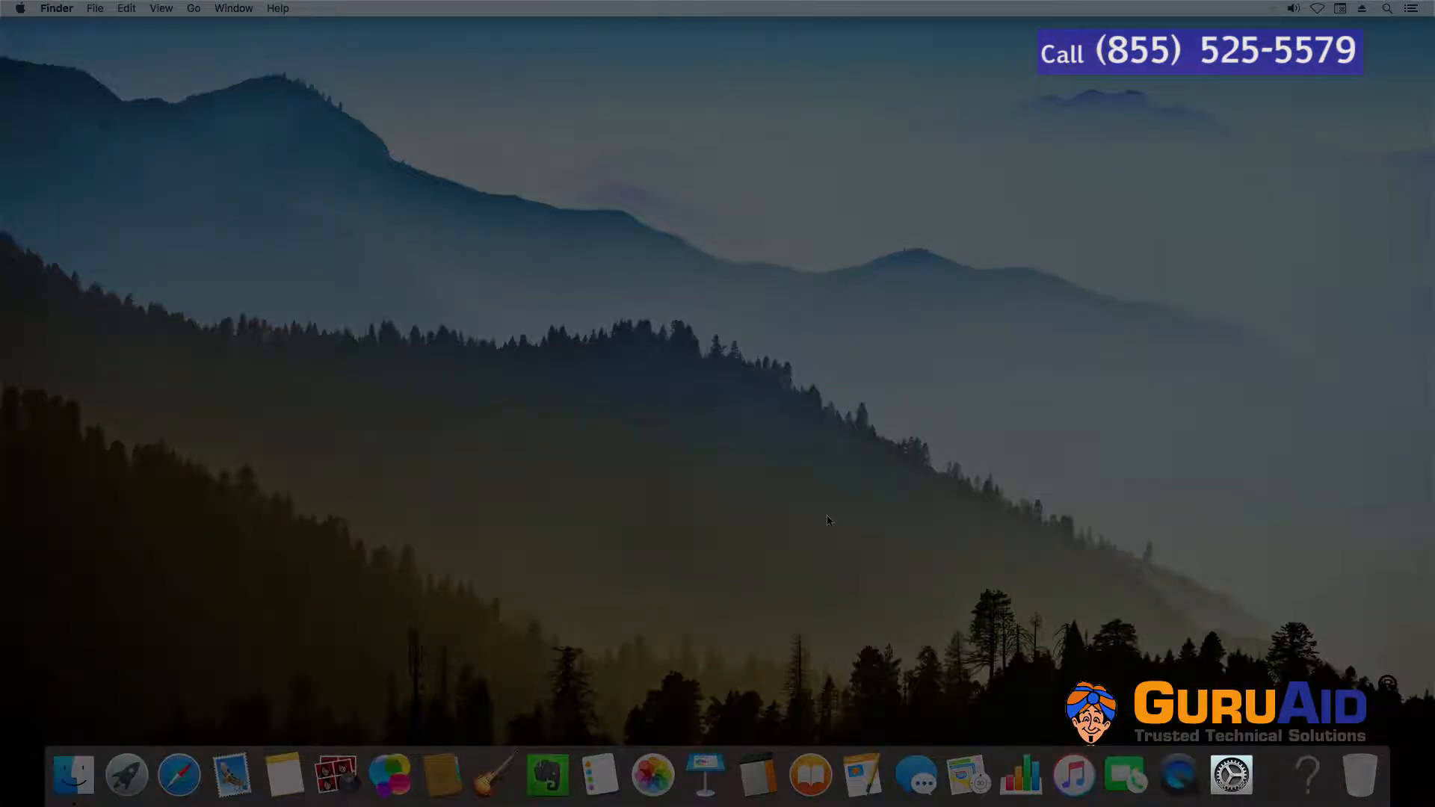
mouse_move(1231, 776)
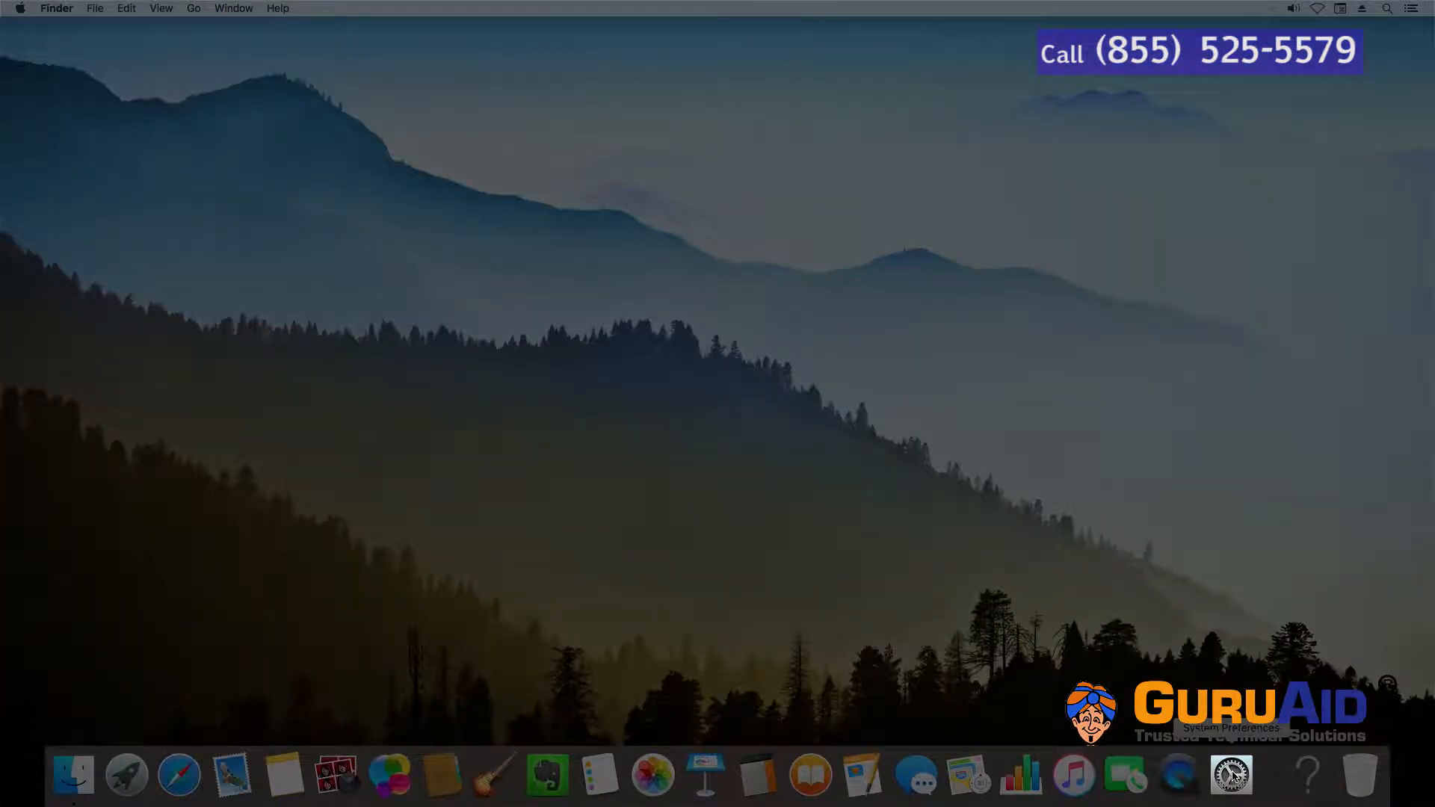
Step: Launch System Preferences from the Dock
click(1231, 777)
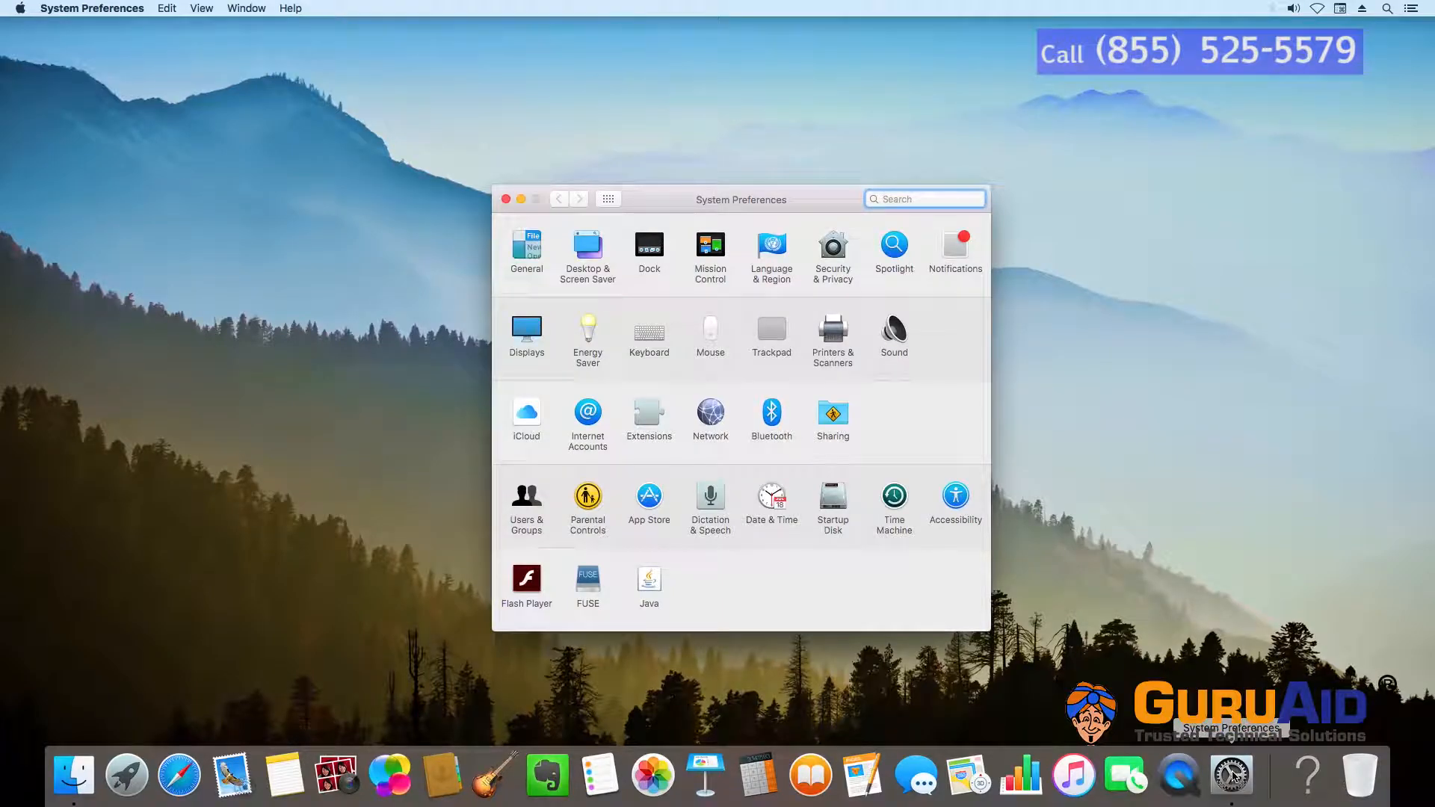
Step: Go to the Accessibility preferences and scroll the sidebar to the Interacting section
click(954, 495)
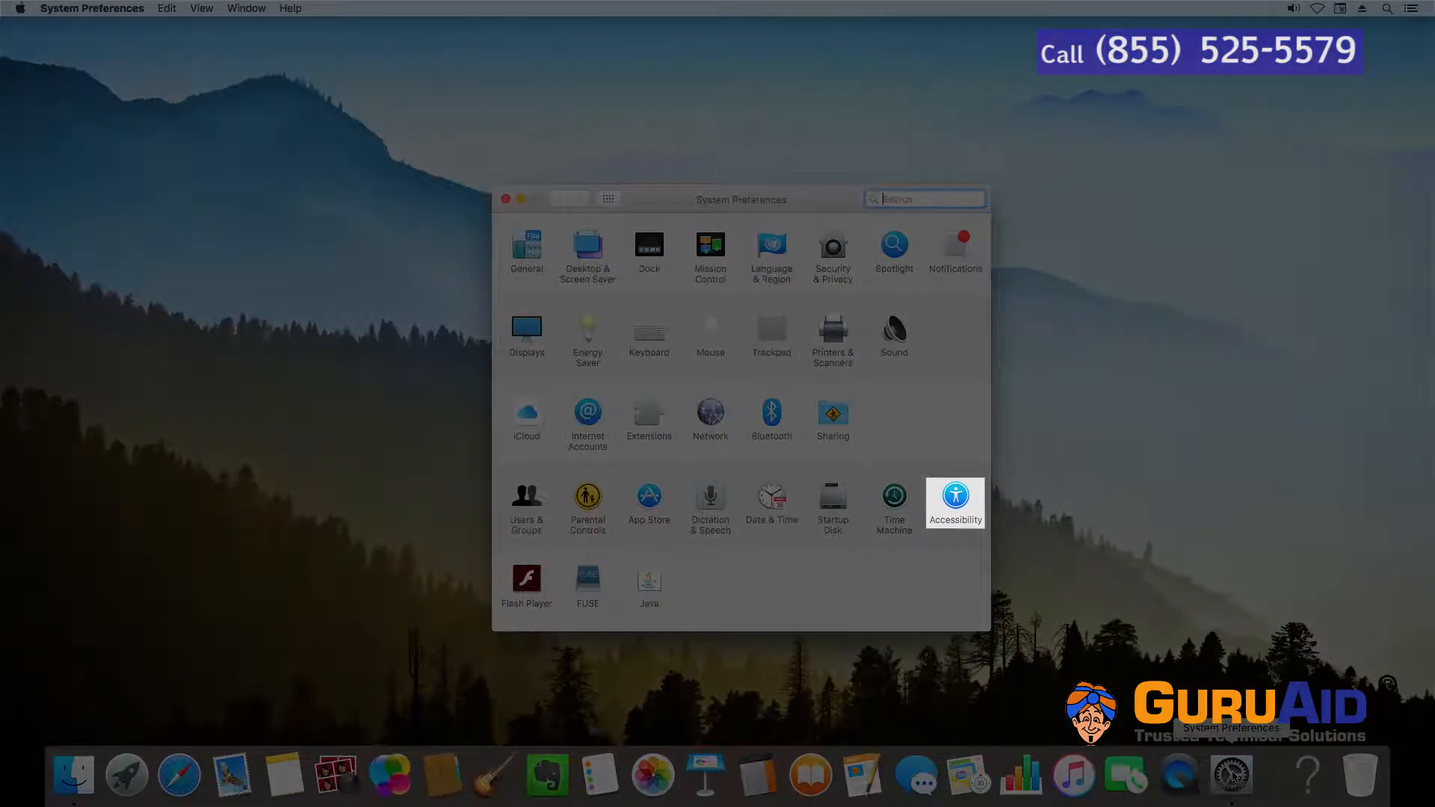
click(954, 502)
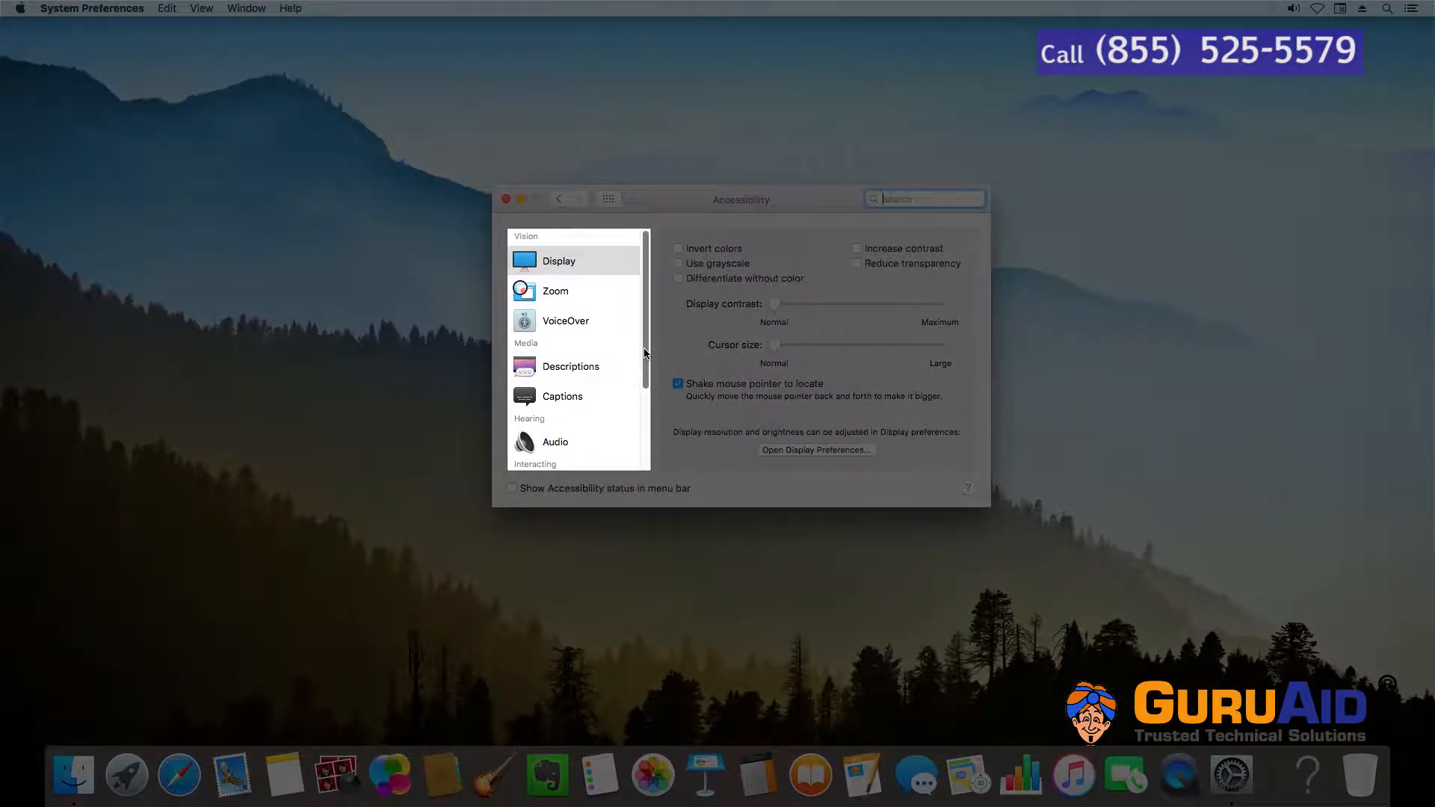
scroll(down, 3)
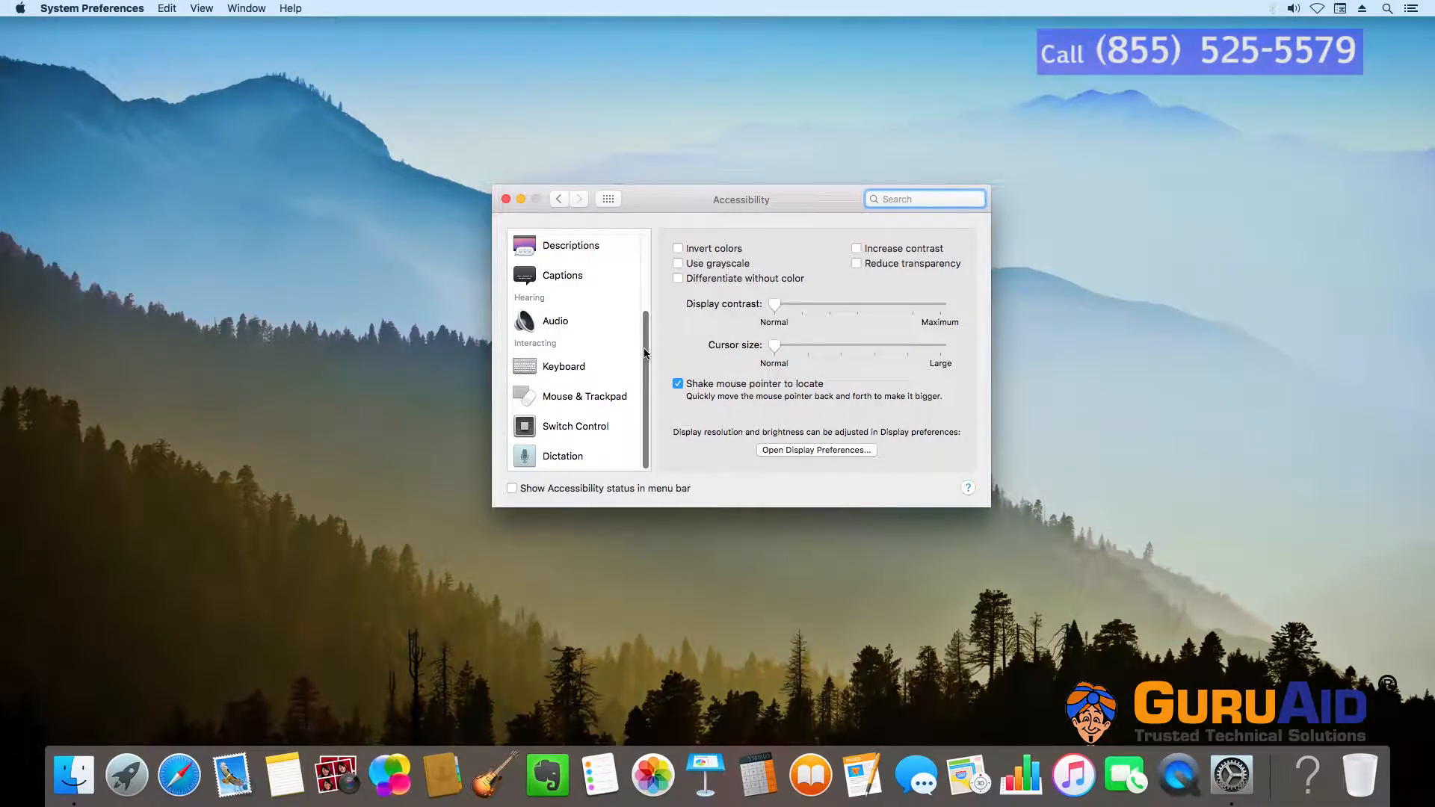
click(564, 366)
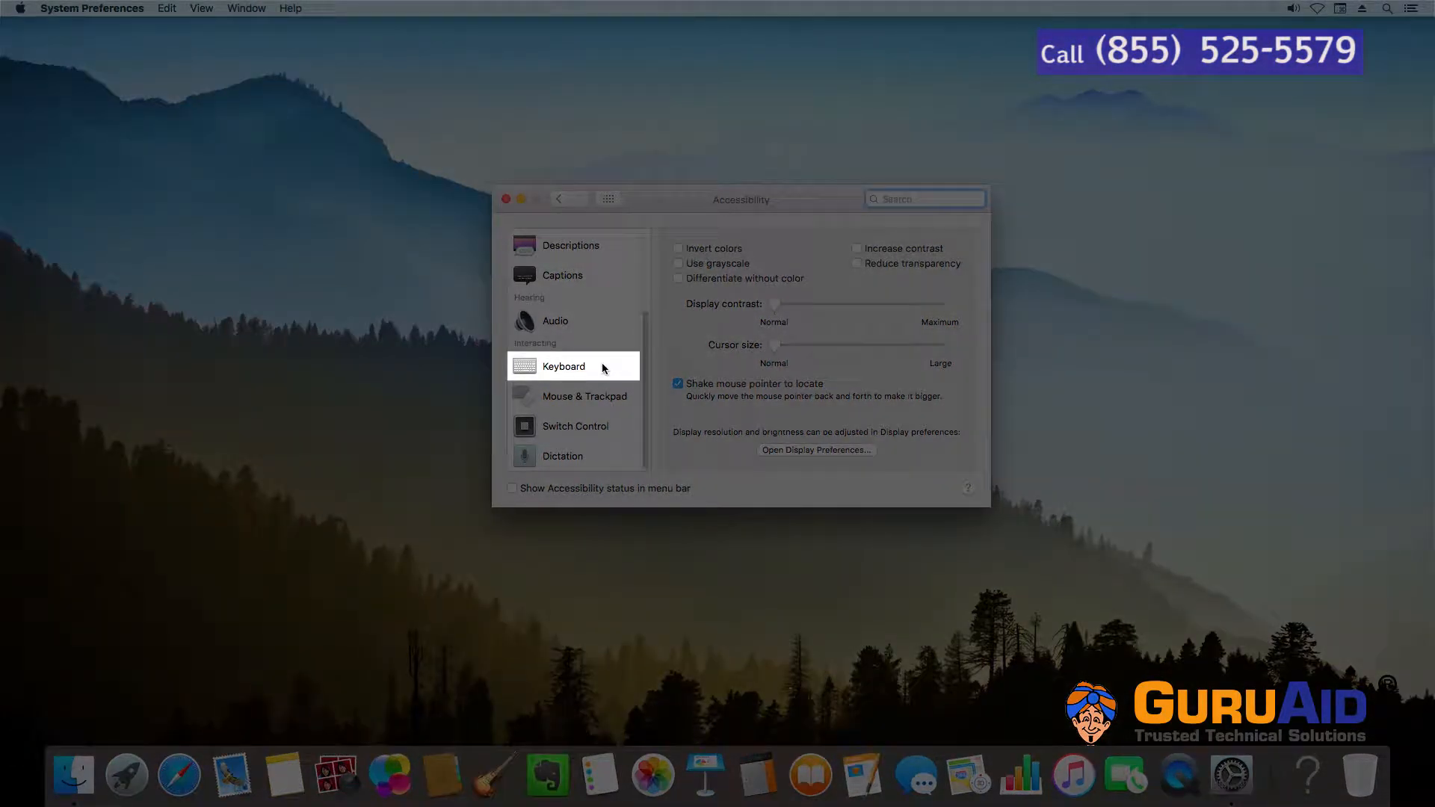
Step: Show the Accessibility Keyboard settings and toggle Enable Sticky Keys on, then off again
click(563, 366)
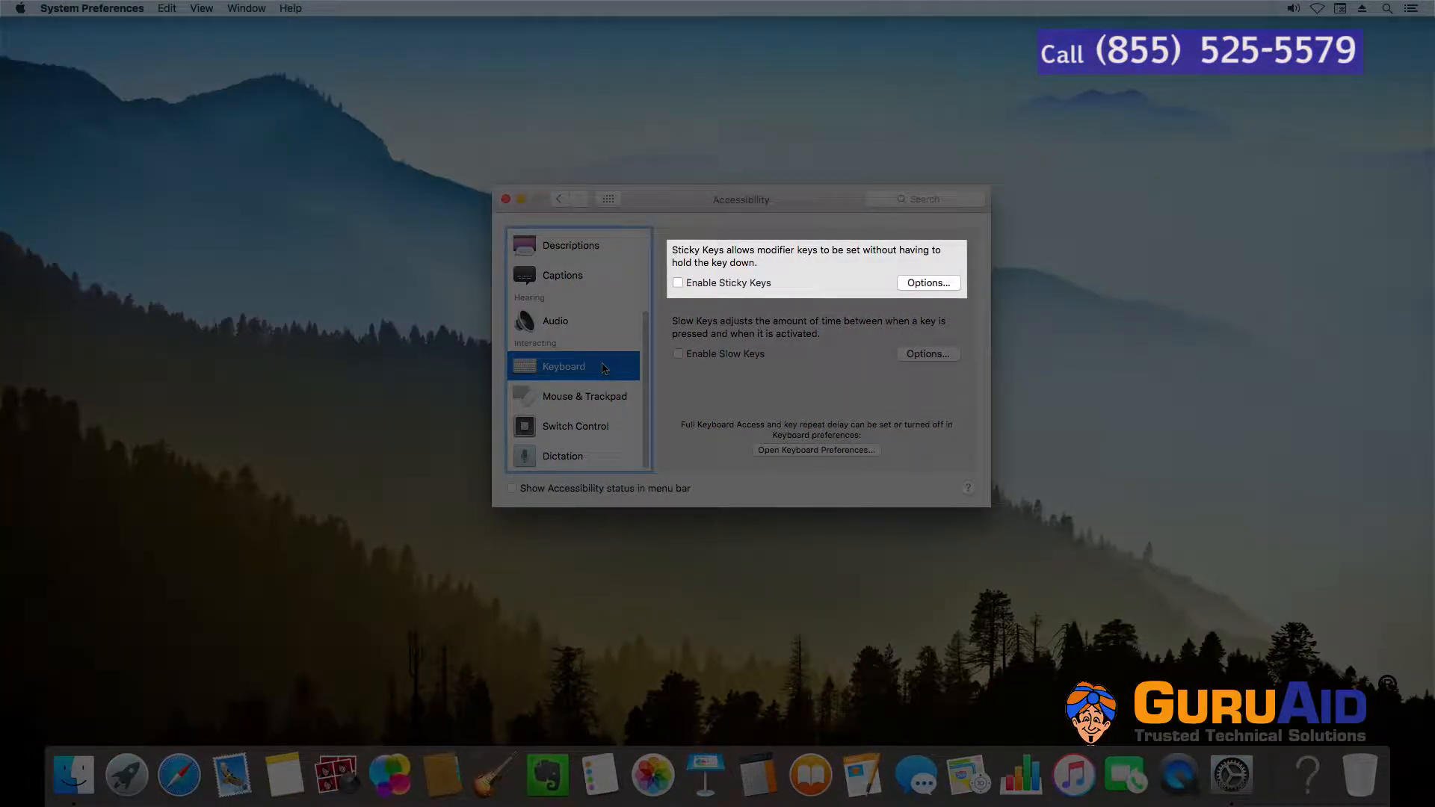
click(677, 283)
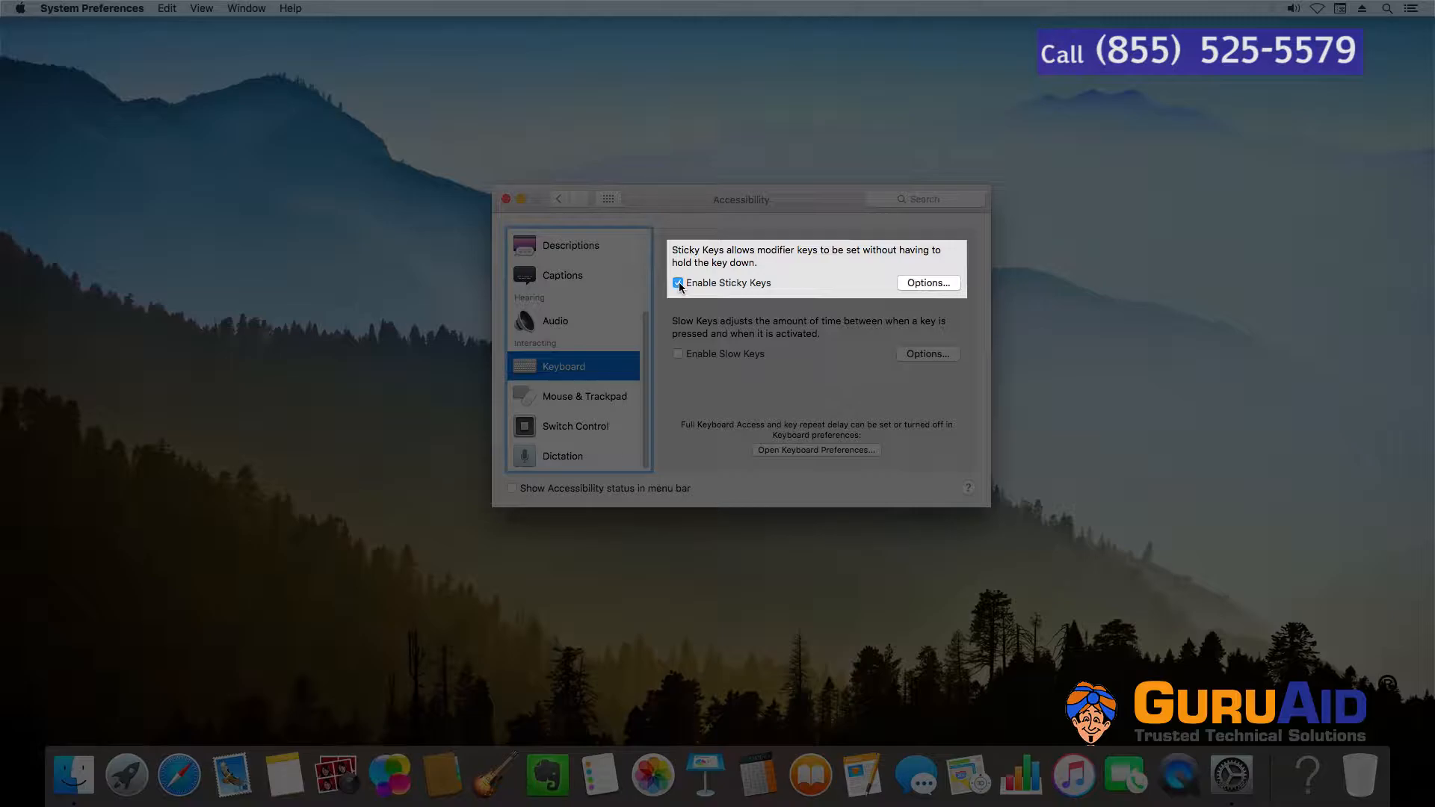
click(677, 283)
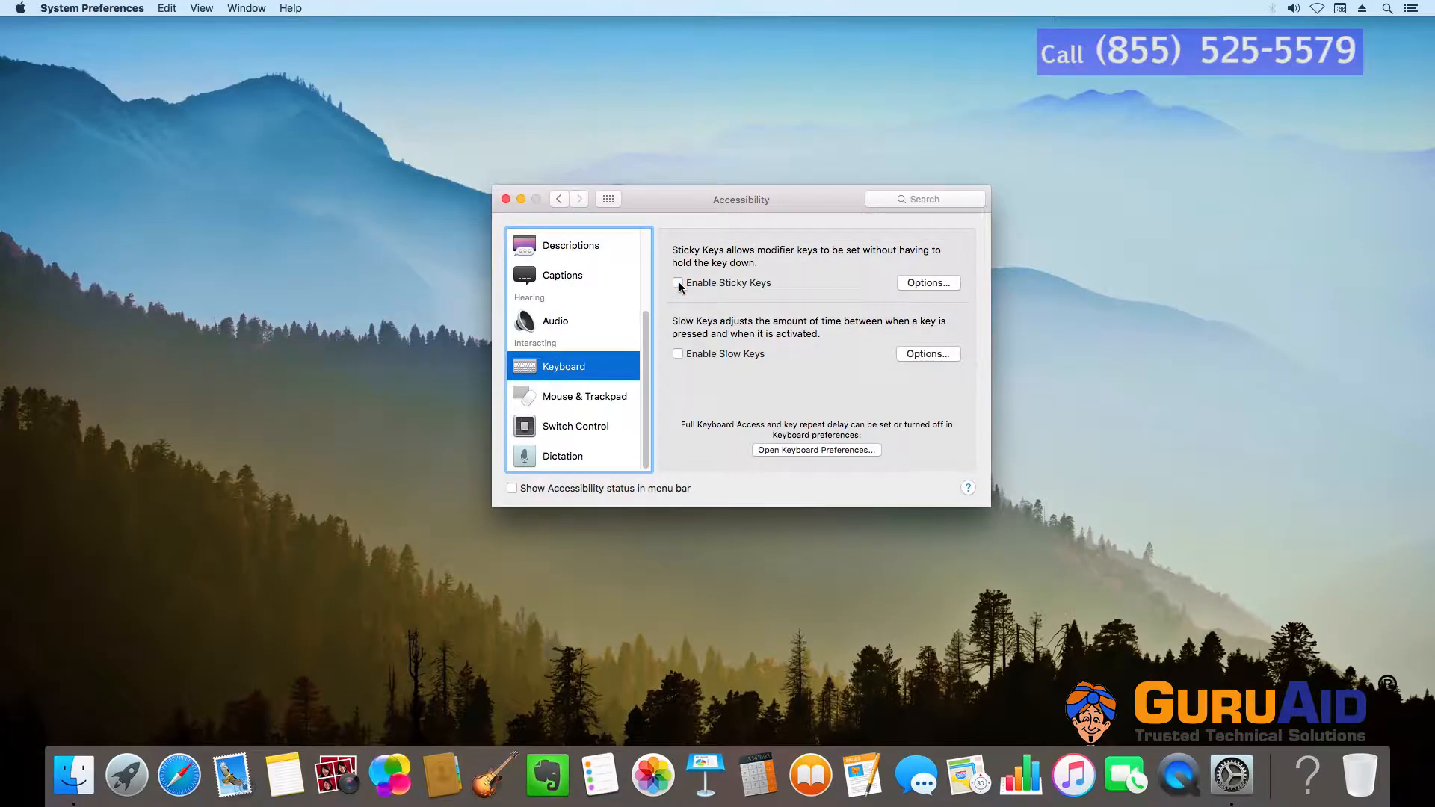